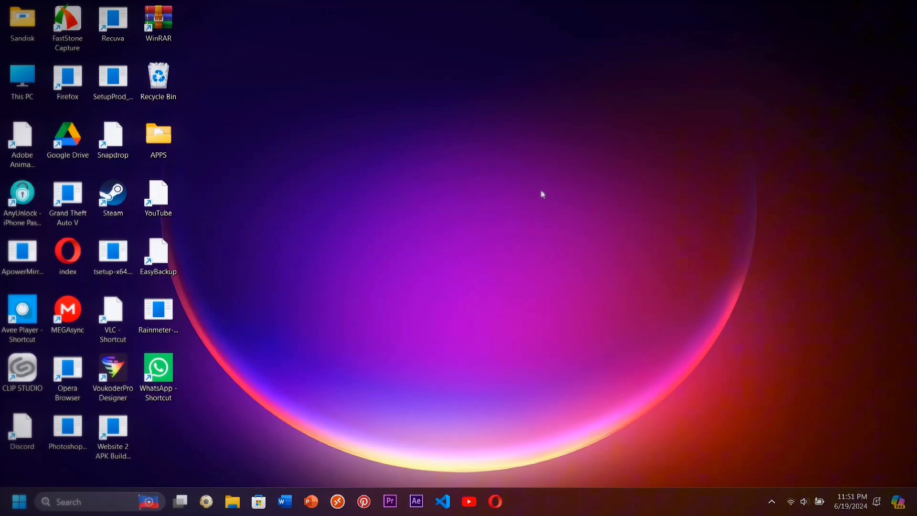
Step: Hide all desktop icons via the desktop's View menu, then bring up the taskbar's options
right_click(540, 194)
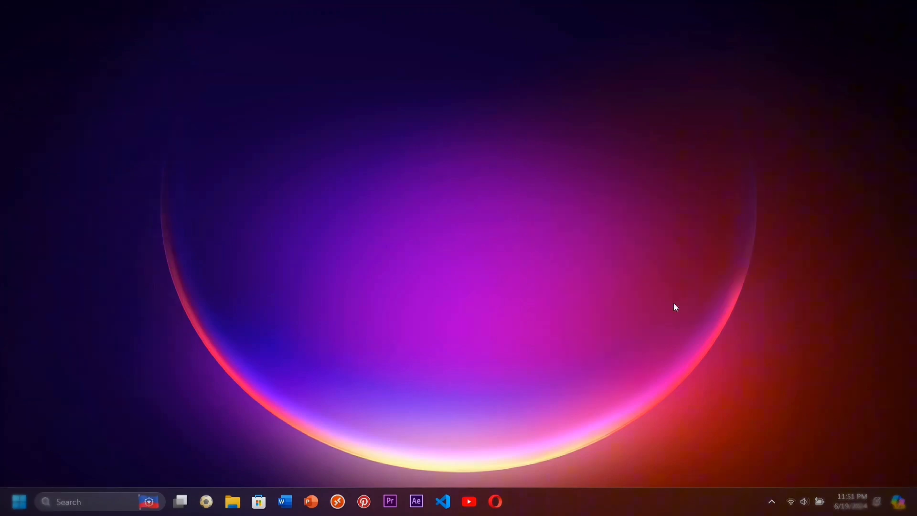
right_click(622, 501)
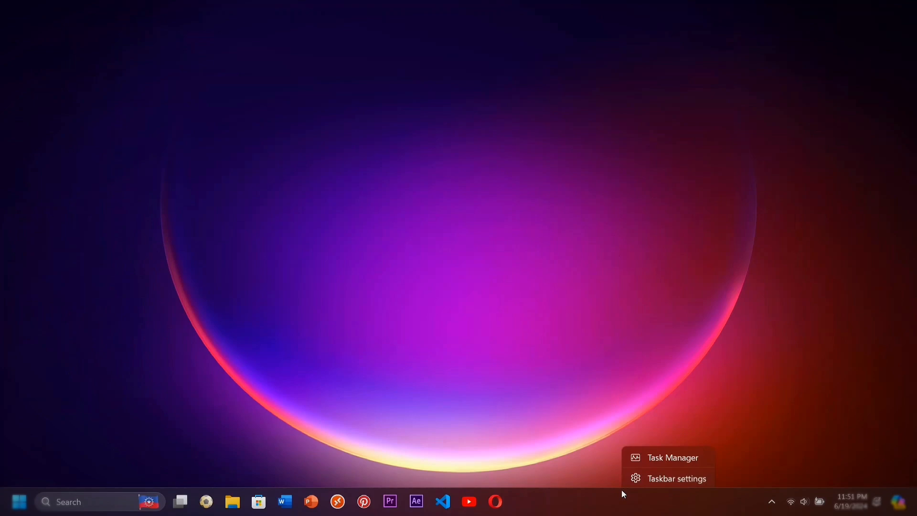
Step: In Taskbar settings hide Search and switch off Copilot, Task view and Widgets
click(677, 478)
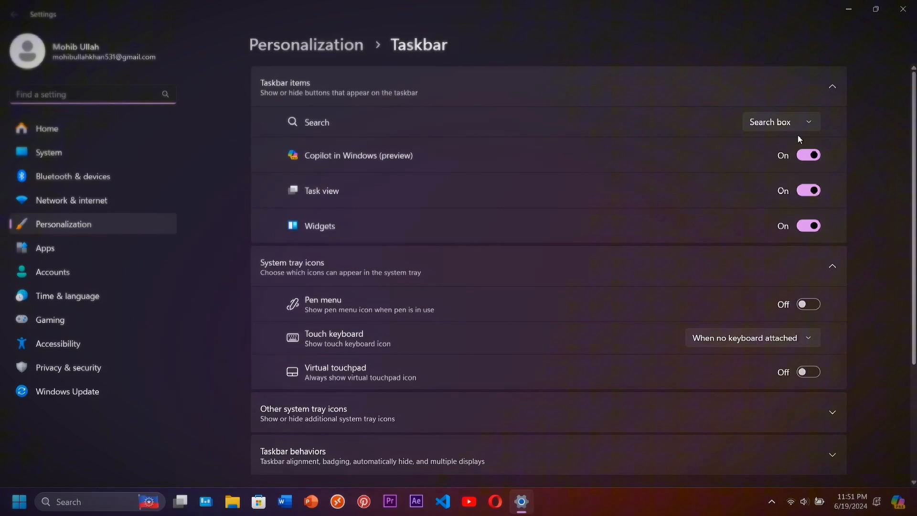
click(781, 122)
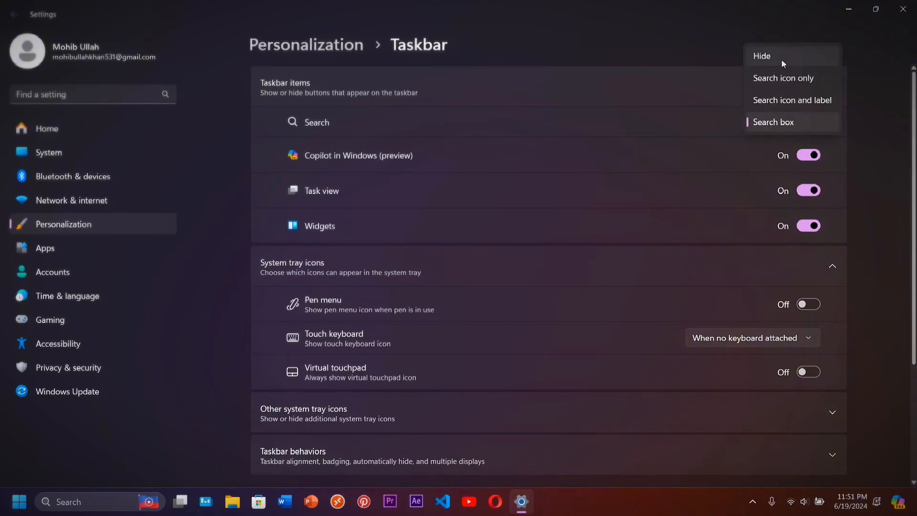
click(761, 56)
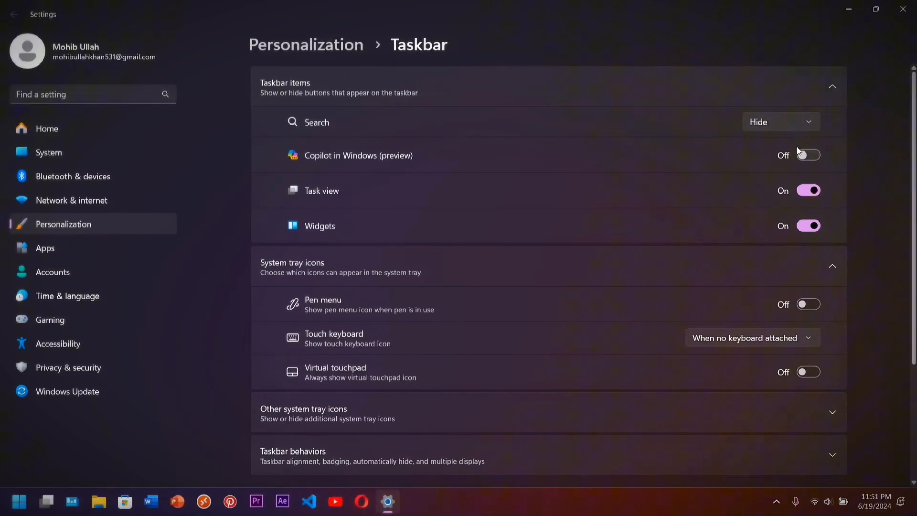
click(808, 190)
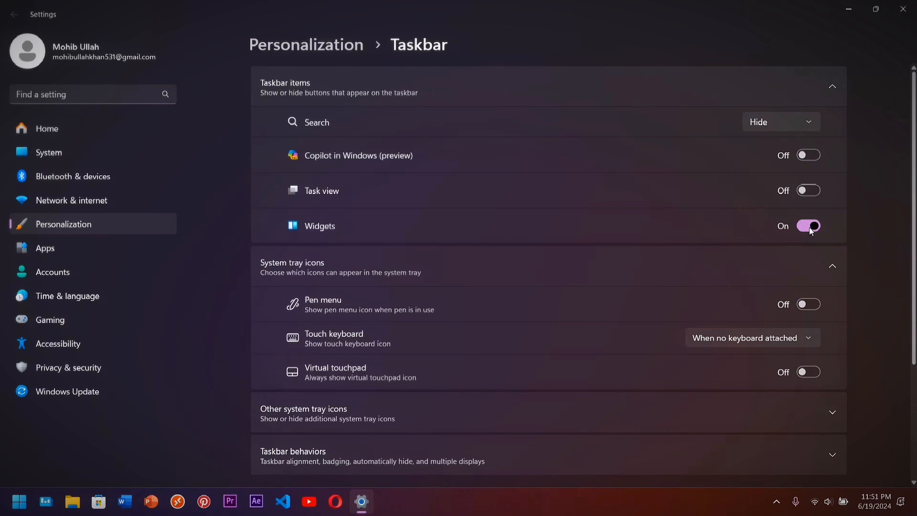
click(808, 226)
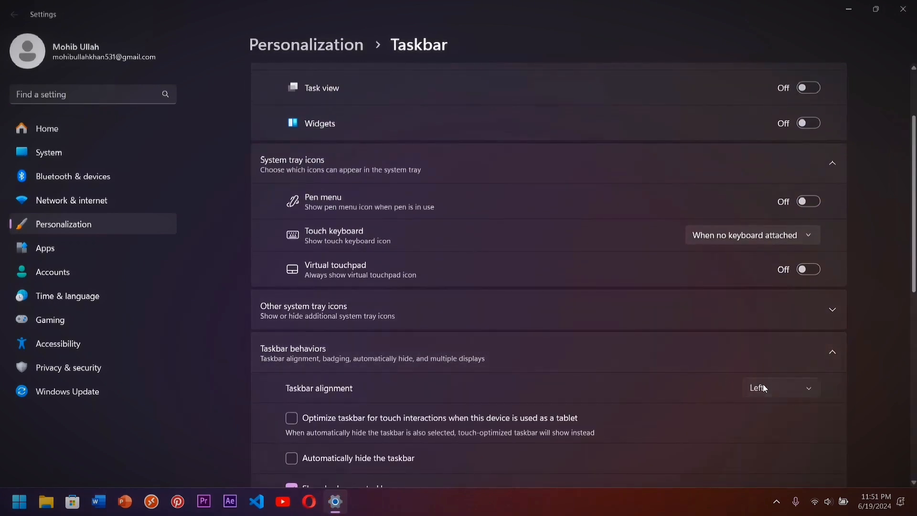
Step: Set Taskbar alignment to Center and close the Settings window
click(780, 387)
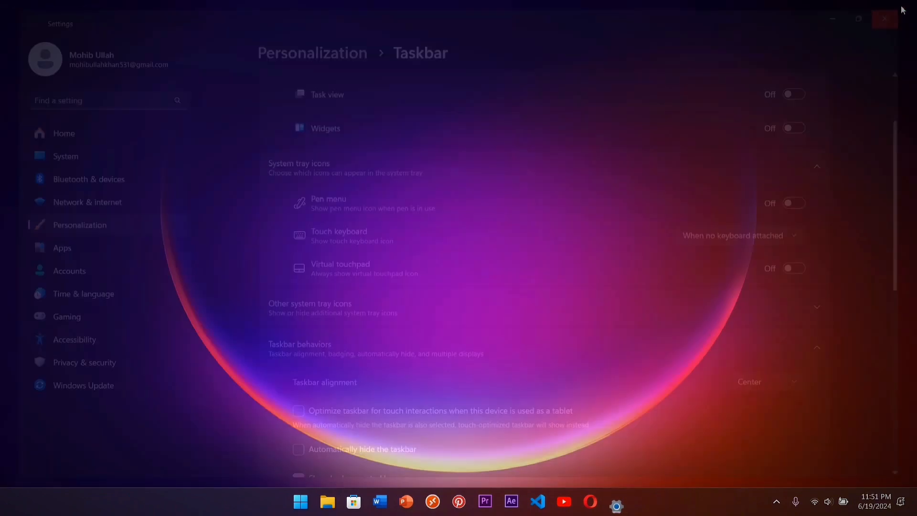
click(884, 20)
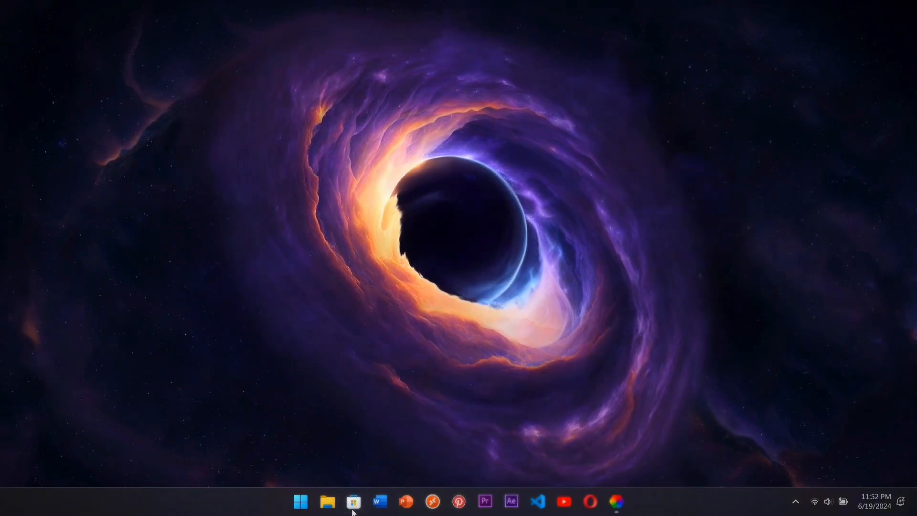
Step: Search the Microsoft Store for 'tra' and bring up the TranslucentTB app page
click(353, 501)
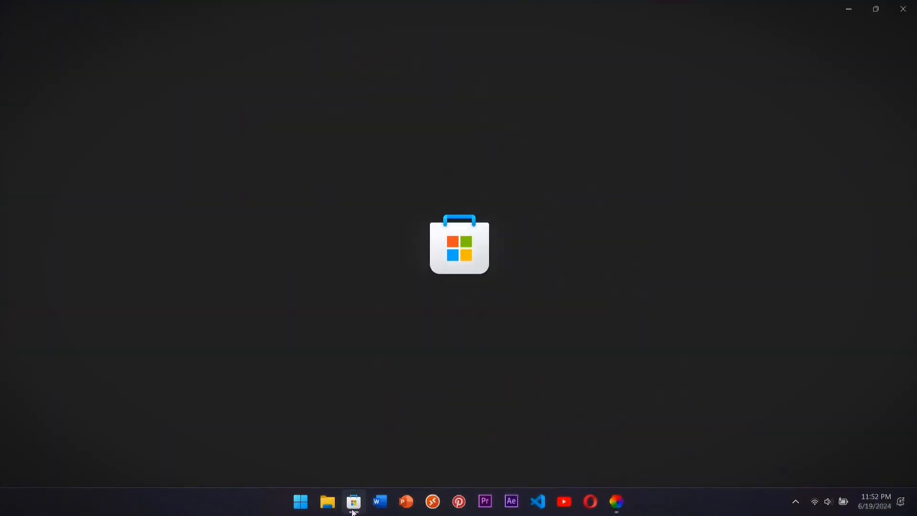
click(352, 502)
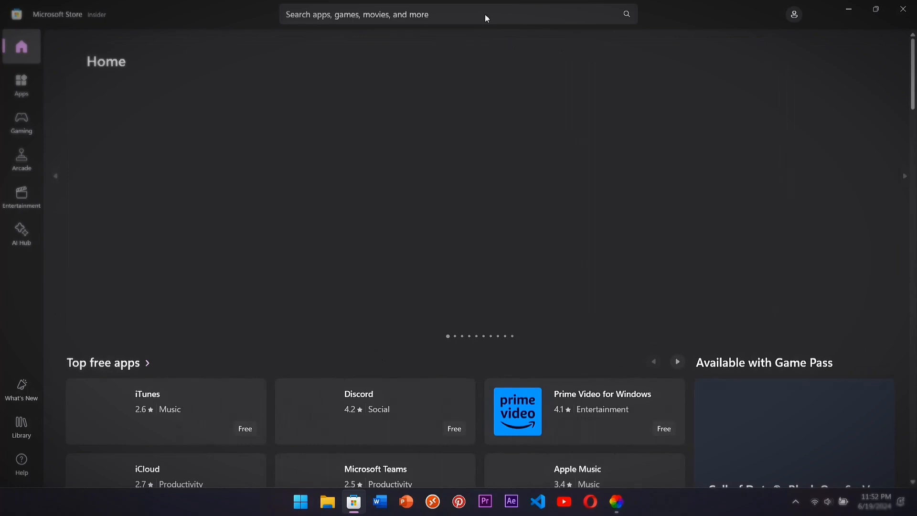
text(tran)
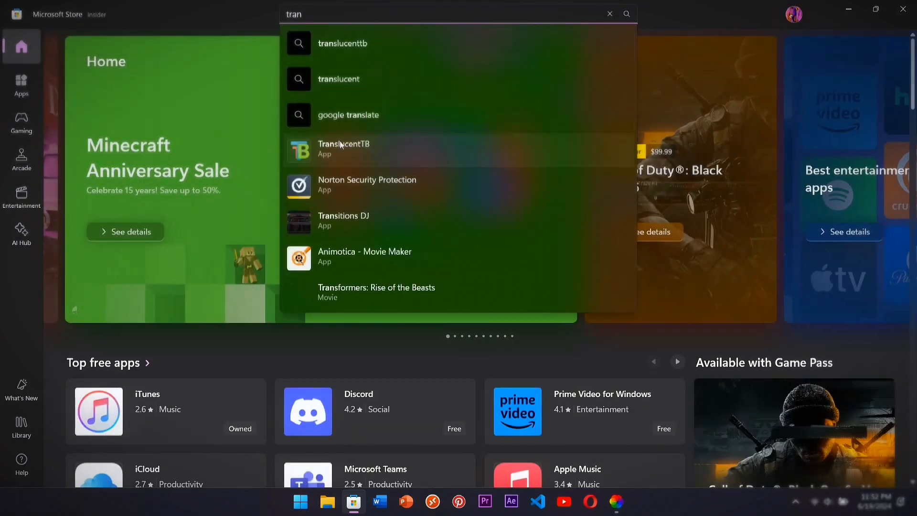
click(343, 148)
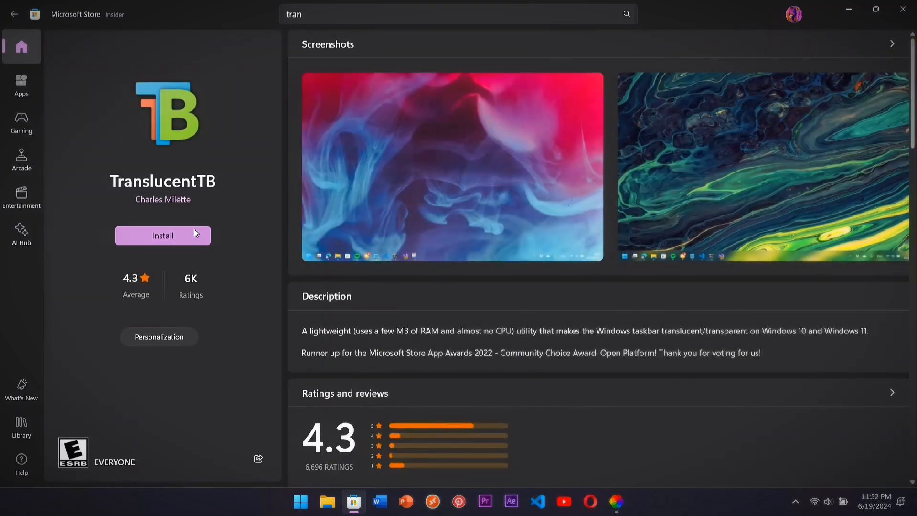
Step: Install TranslucentTB from its Store page so it is ready to launch
click(163, 235)
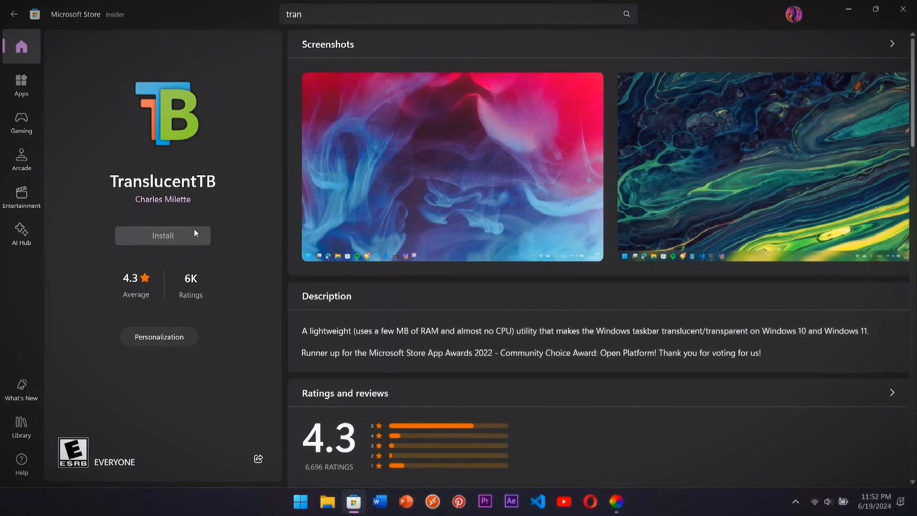
click(162, 235)
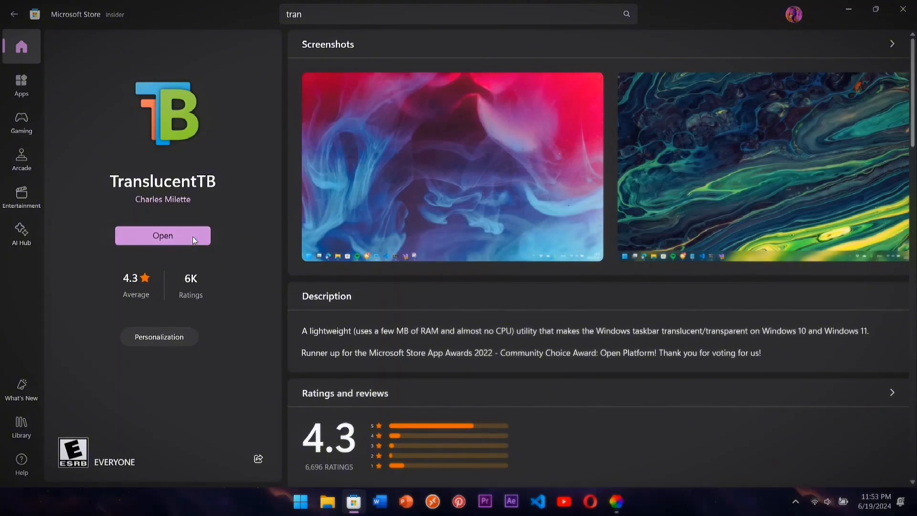
Step: Launch TranslucentTB from the Store and continue past its welcome dialog
click(162, 235)
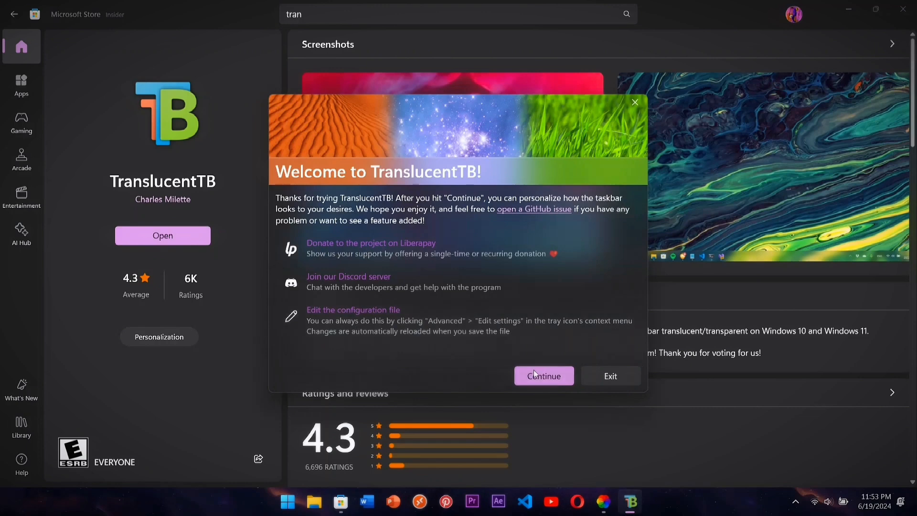
click(542, 375)
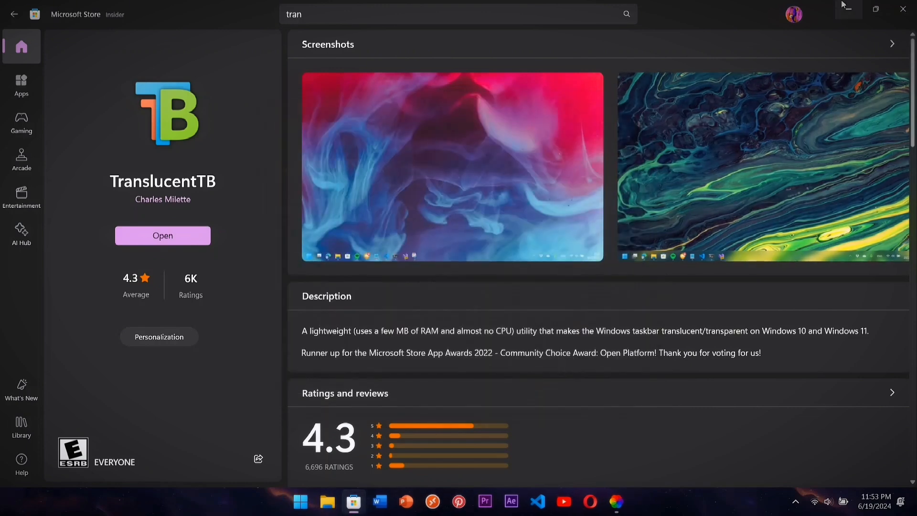